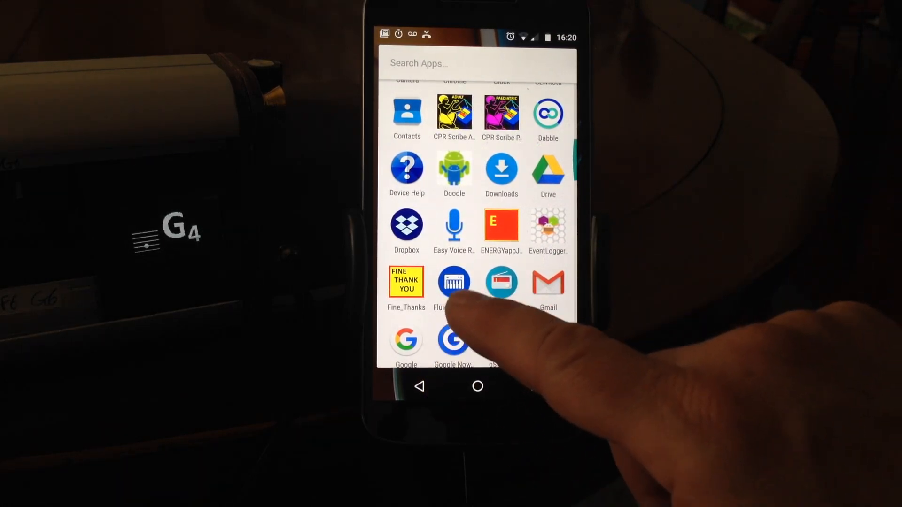
# - Launch FluidSynth MIDI from the app drawer
pyautogui.click(454, 281)
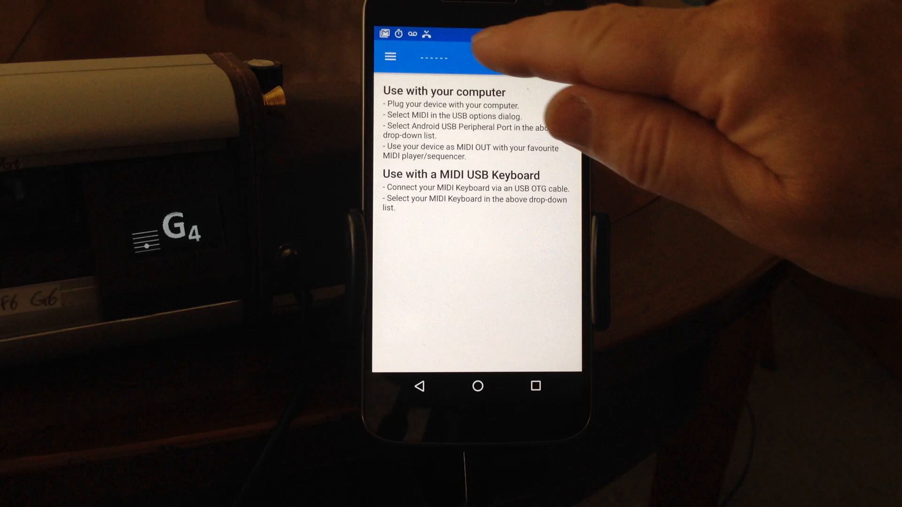
# - Go to Settings via the hamburger menu and inspect the configured SoundFont file
pyautogui.click(389, 57)
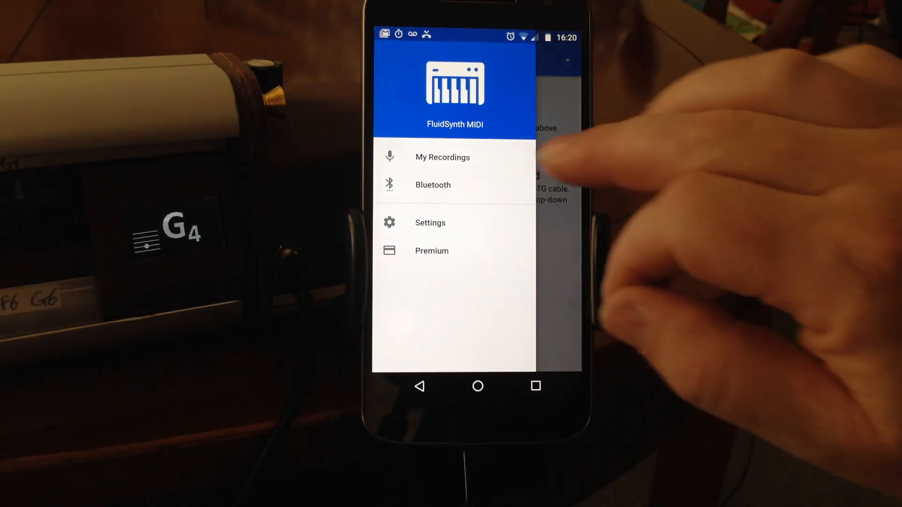
pyautogui.click(430, 222)
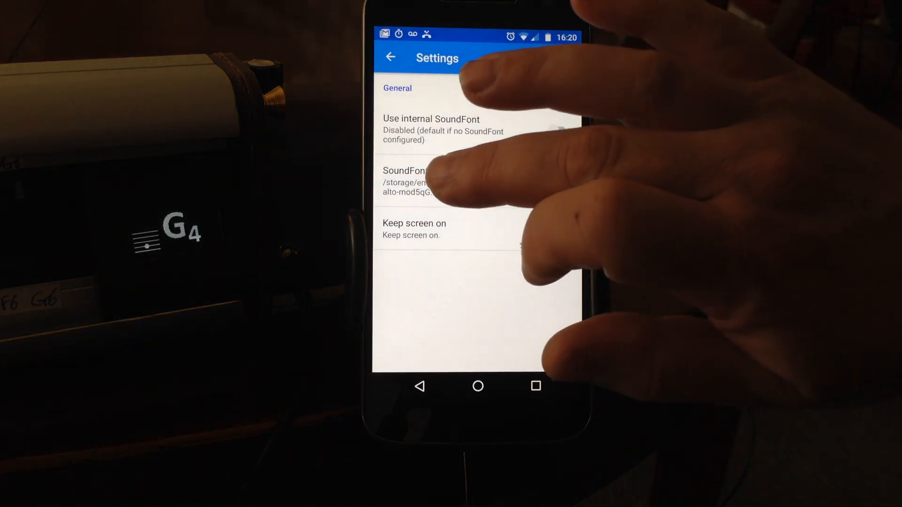
pyautogui.click(561, 230)
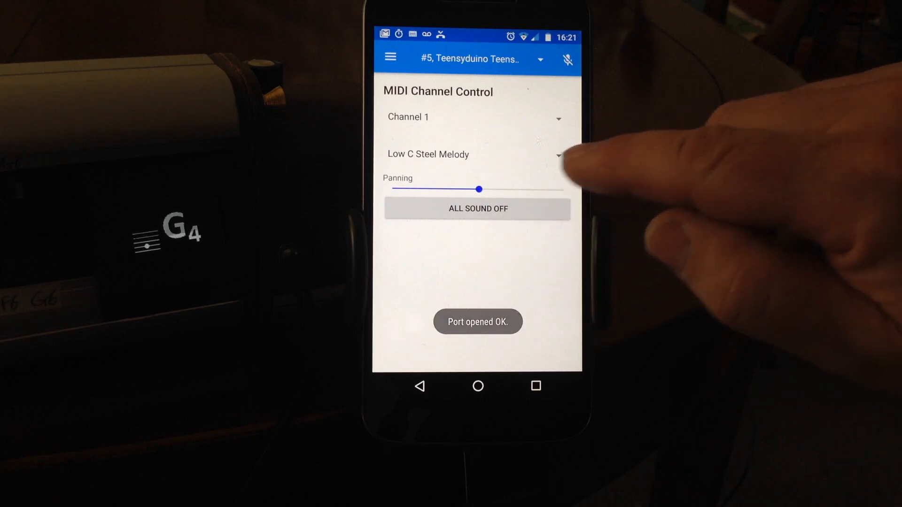
# - Browse the channel's instrument list to reach NigeBuzzPajotV4 for Channel 4
pyautogui.click(476, 154)
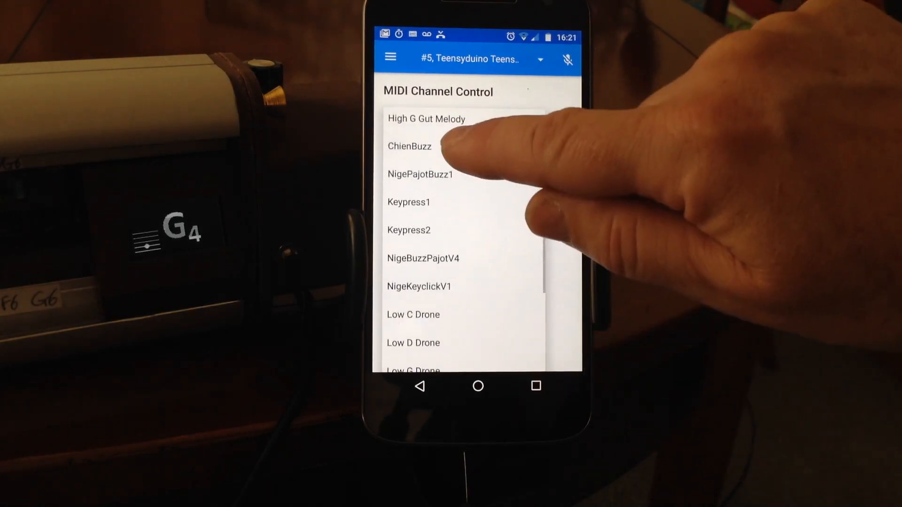
pyautogui.scroll(-3)
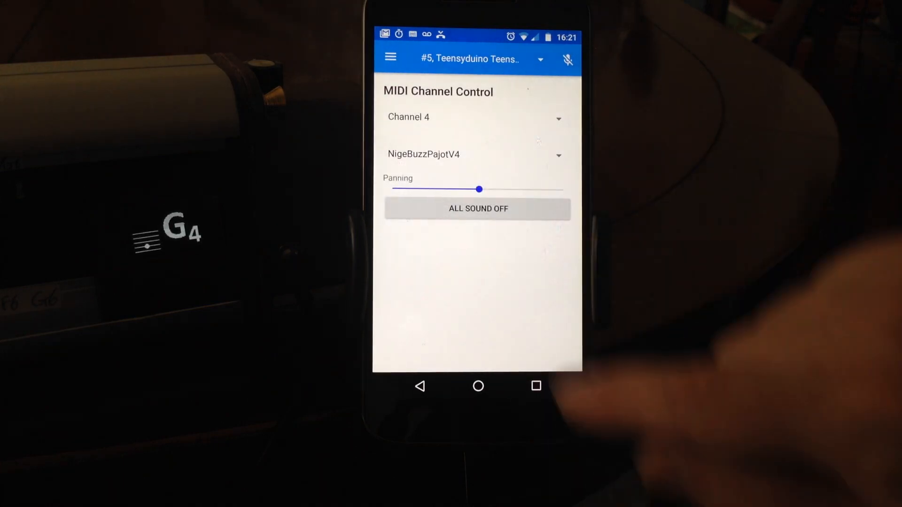
# - Switch to Channel 5 and assign it the NigeKeyclickV1 instrument
pyautogui.click(472, 117)
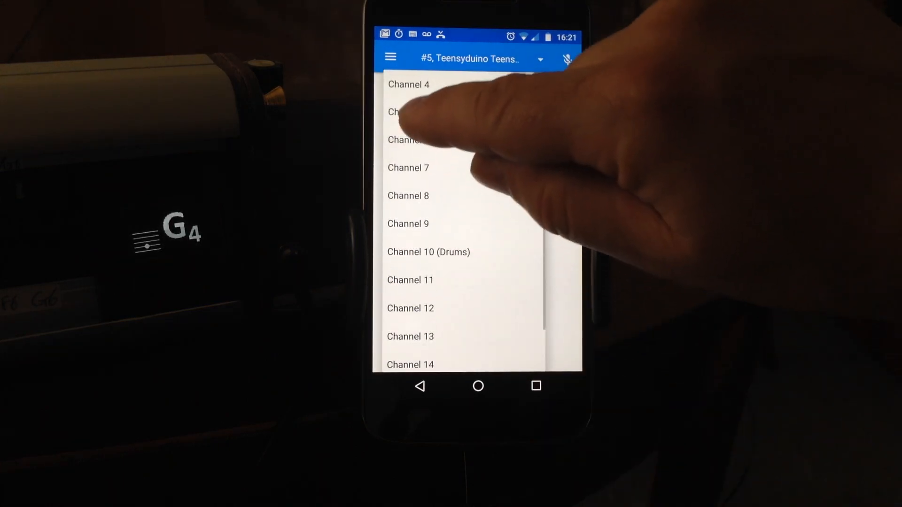
pyautogui.click(408, 117)
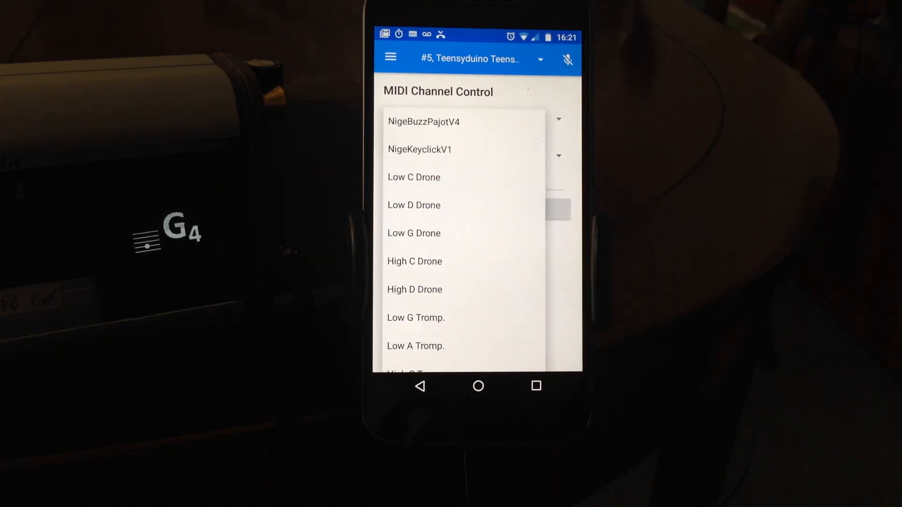
pyautogui.click(420, 149)
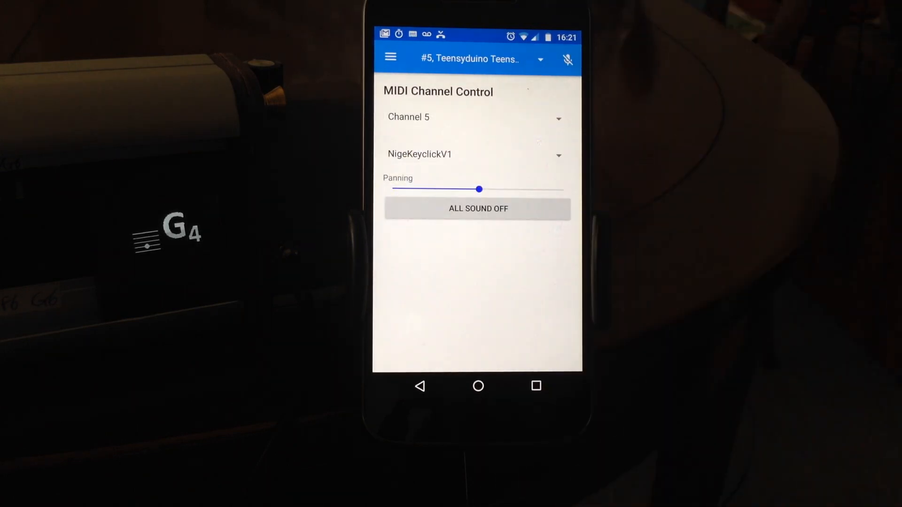